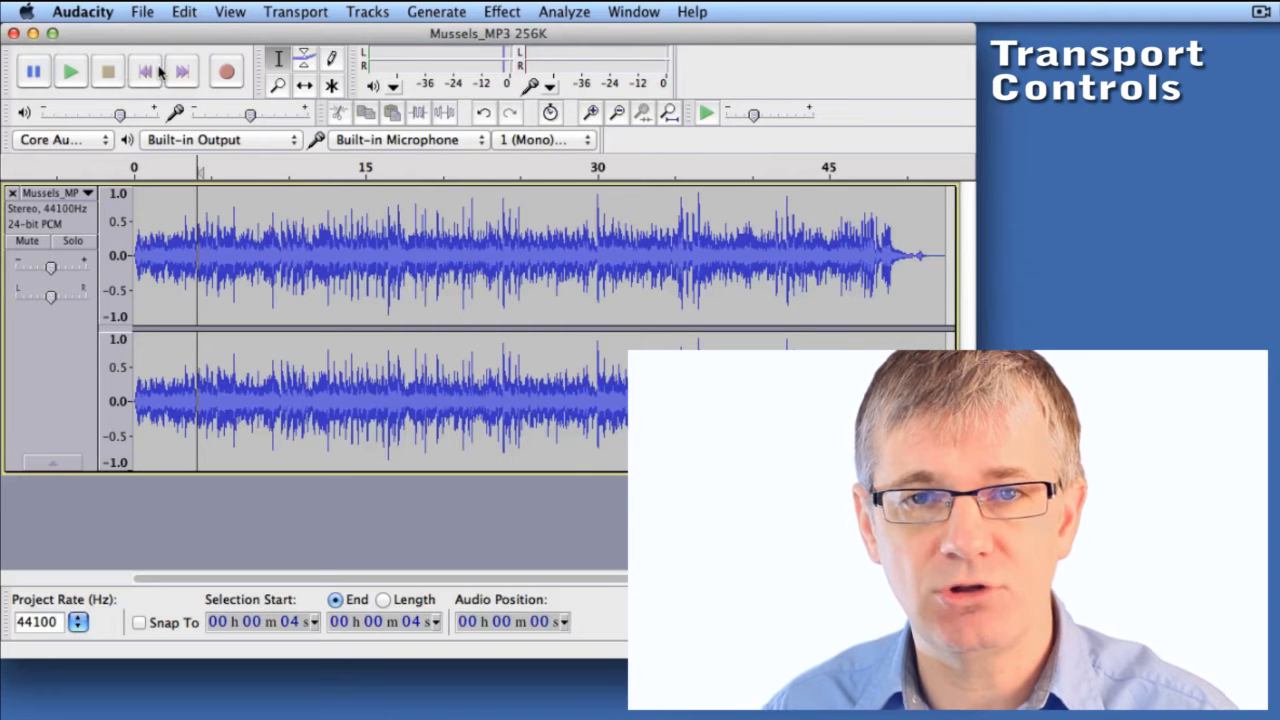
Re-dock the floating transport controls and start playing the stereo Mussels track from about four seconds in.
left_click(32, 70)
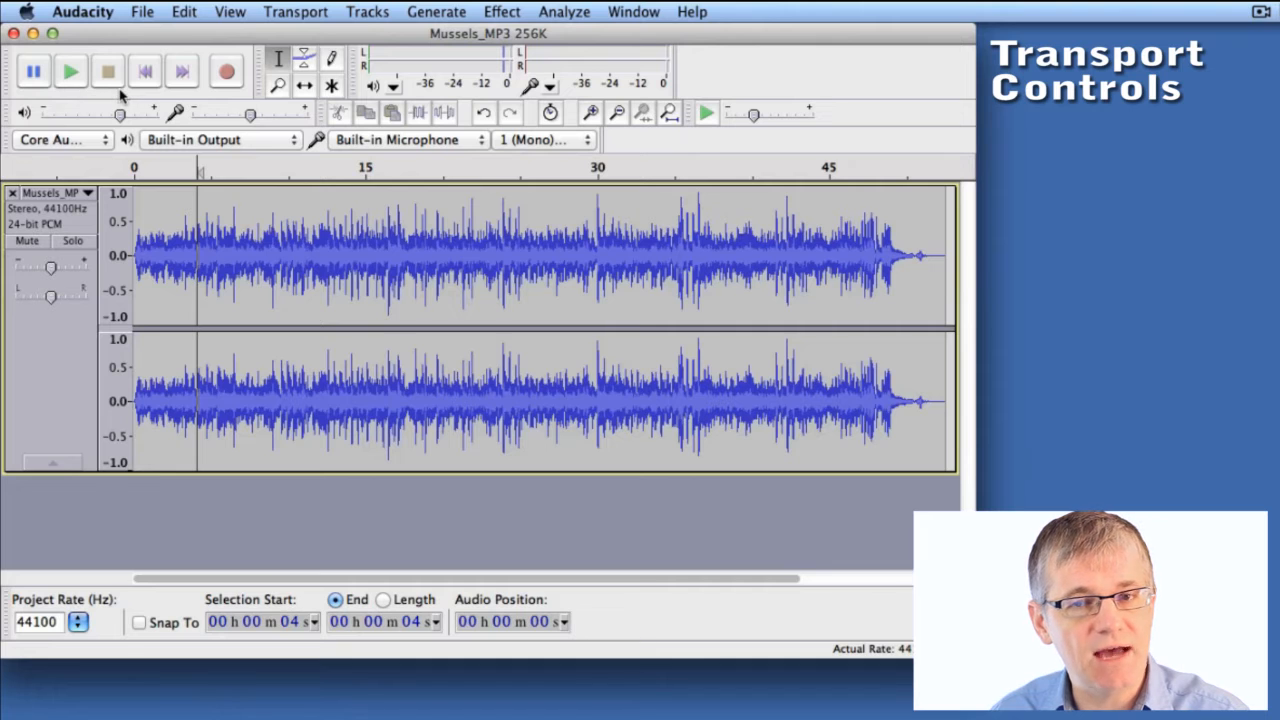
mouse_move(70, 72)
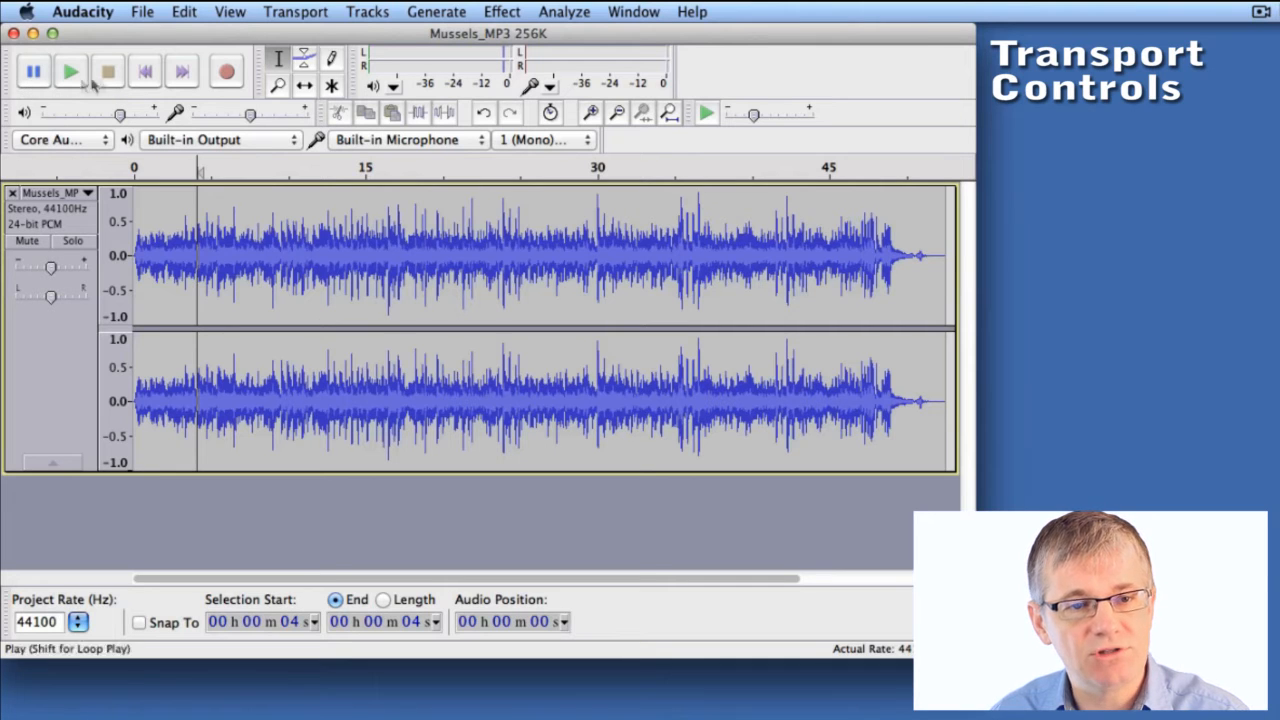
left_click(32, 72)
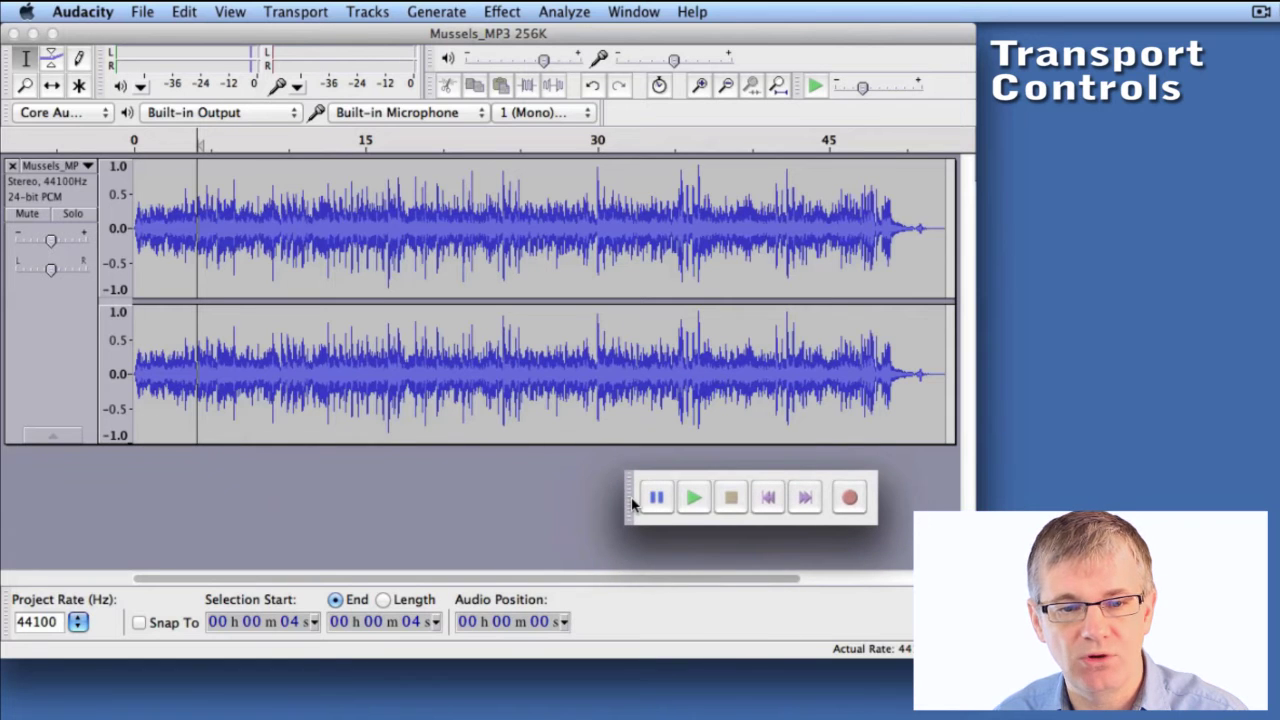
left_click_drag(750, 496, 296, 174)
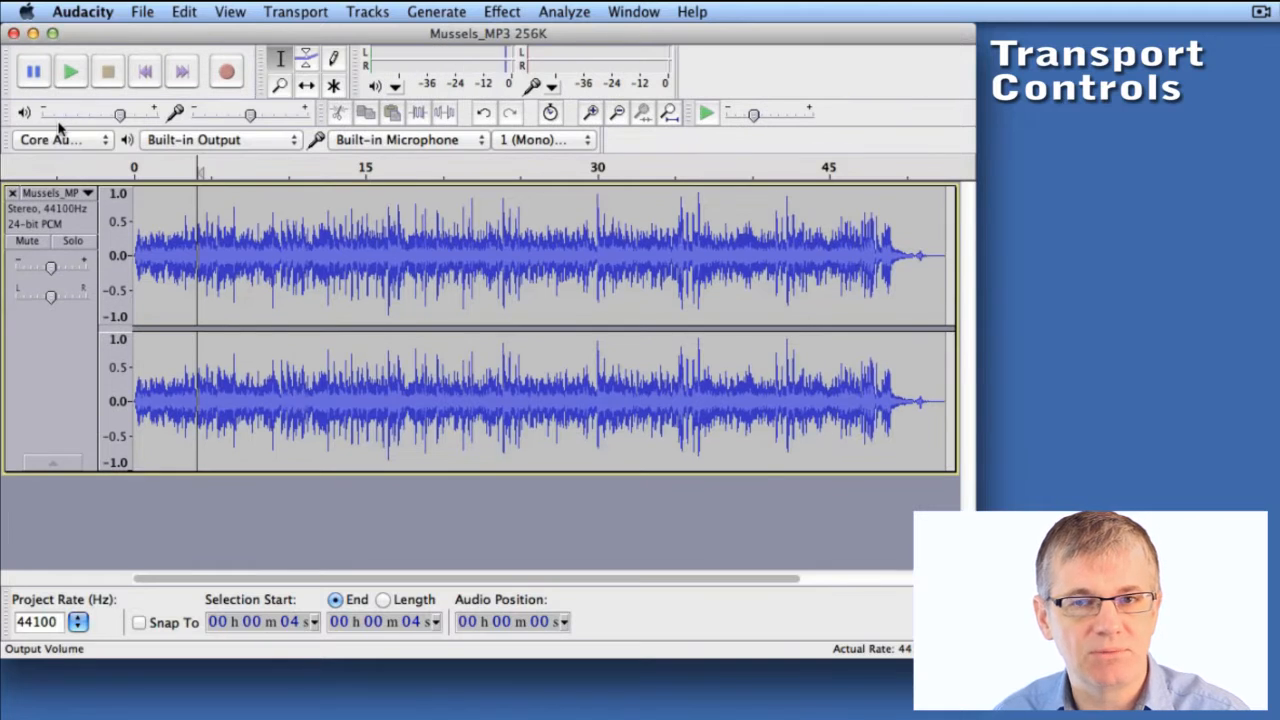
left_click(32, 72)
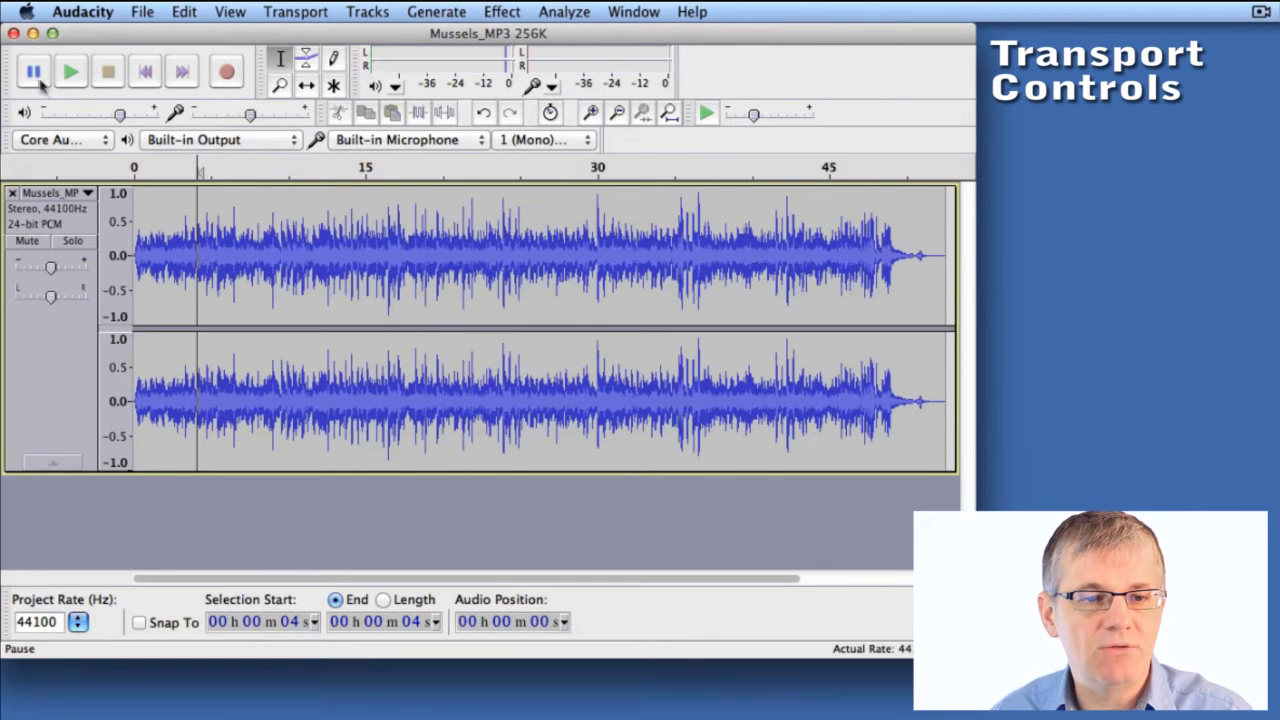
mouse_move(32, 72)
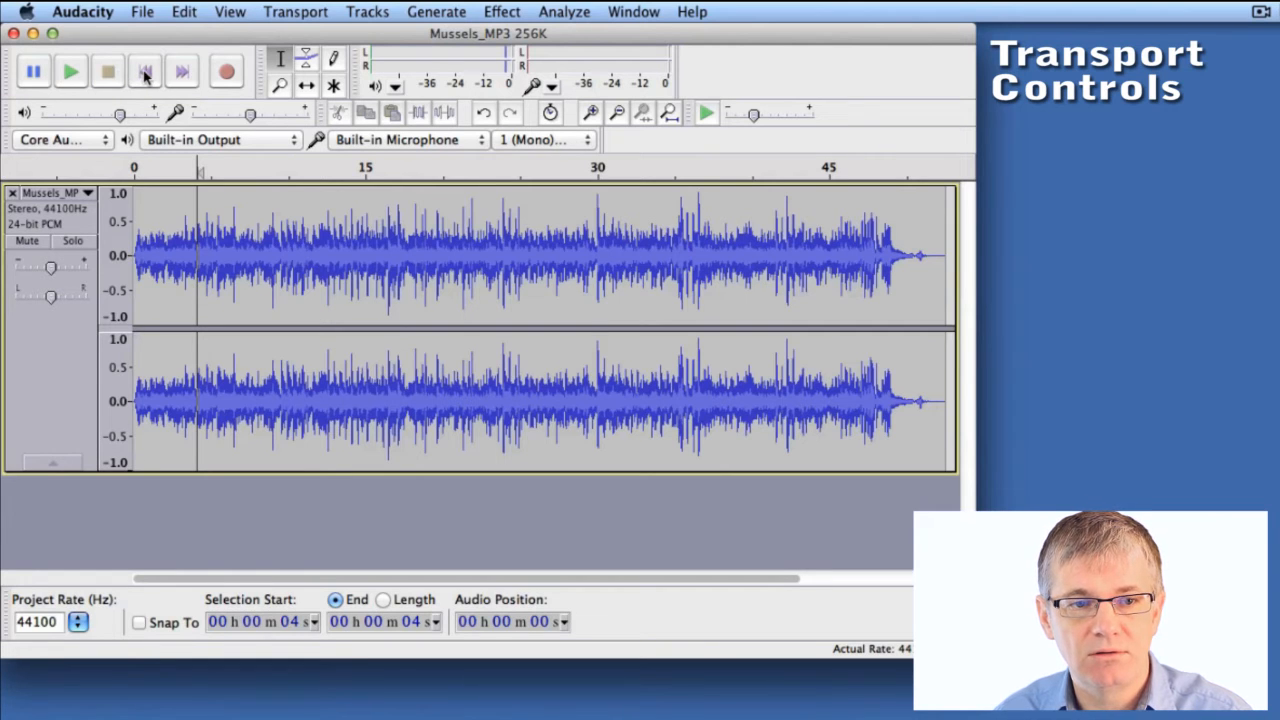
mouse_move(182, 72)
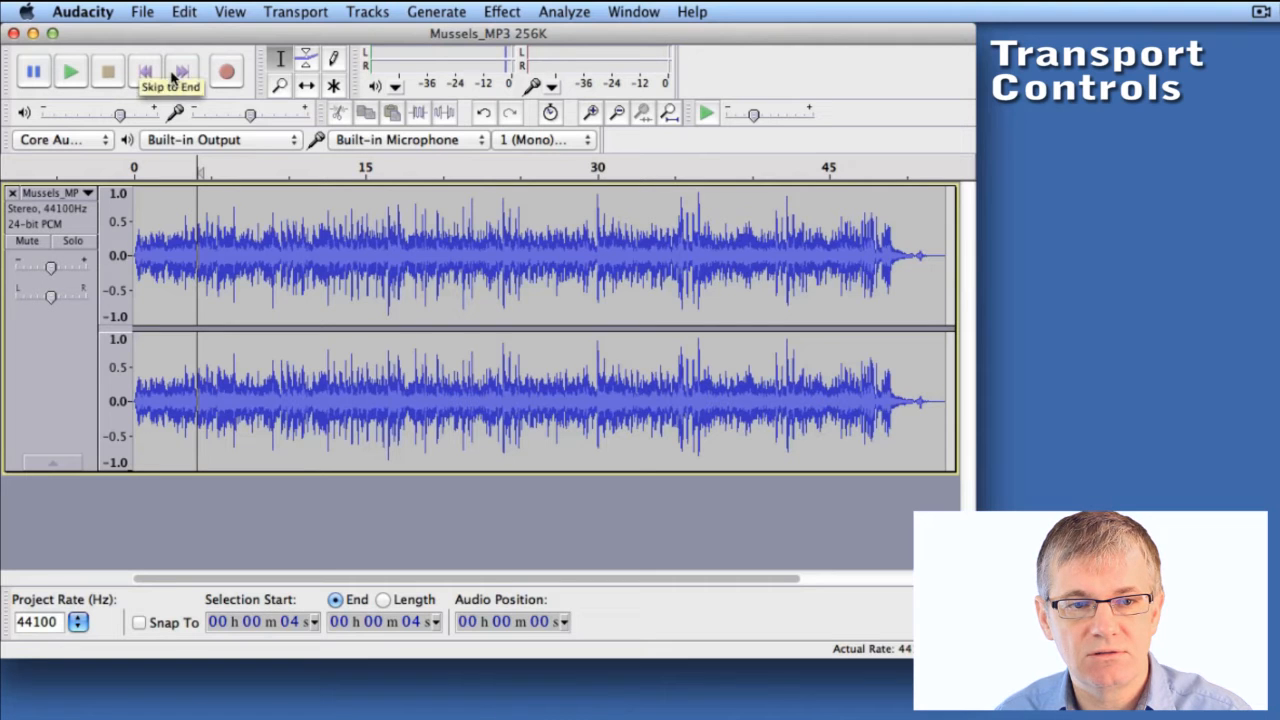
mouse_move(228, 72)
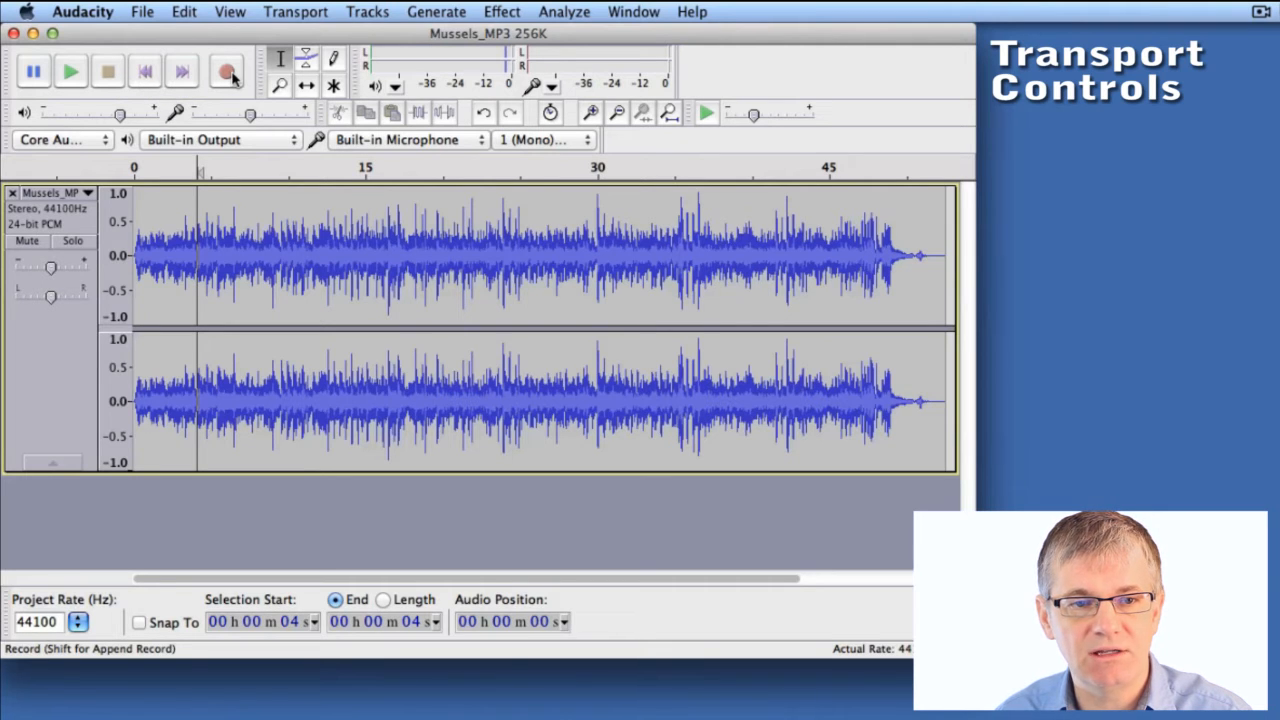
mouse_move(226, 72)
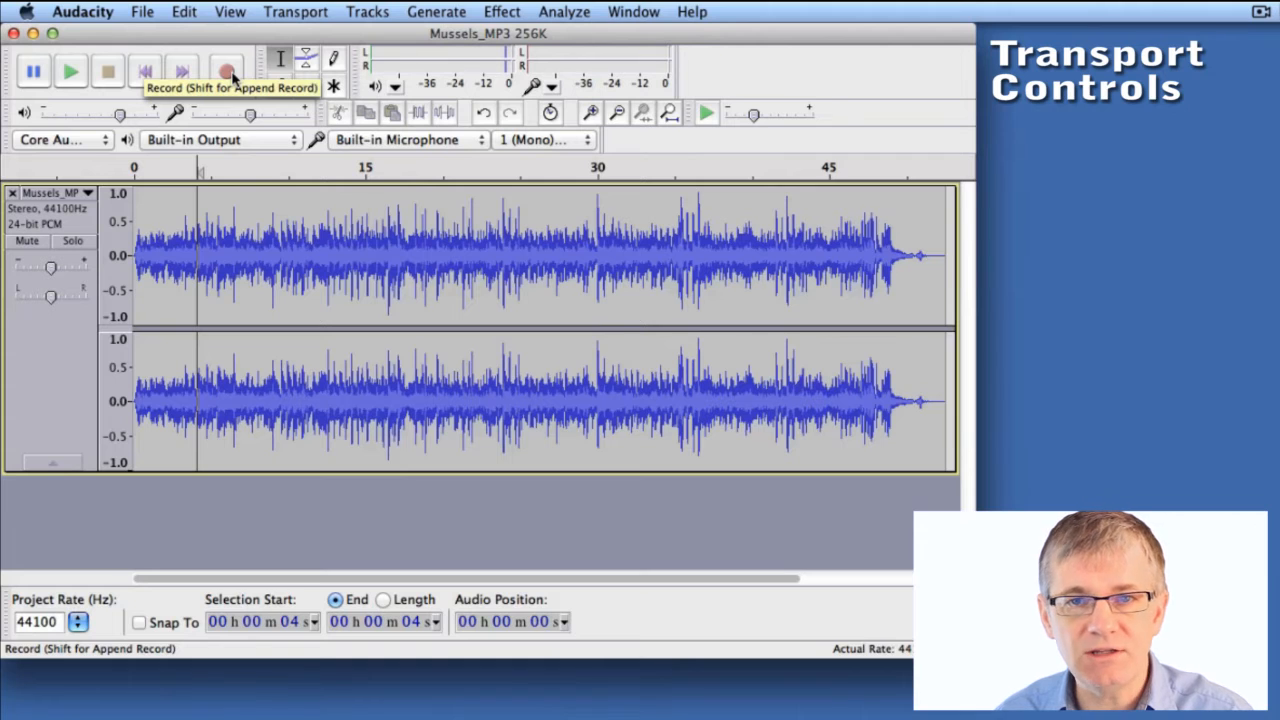
mouse_move(70, 72)
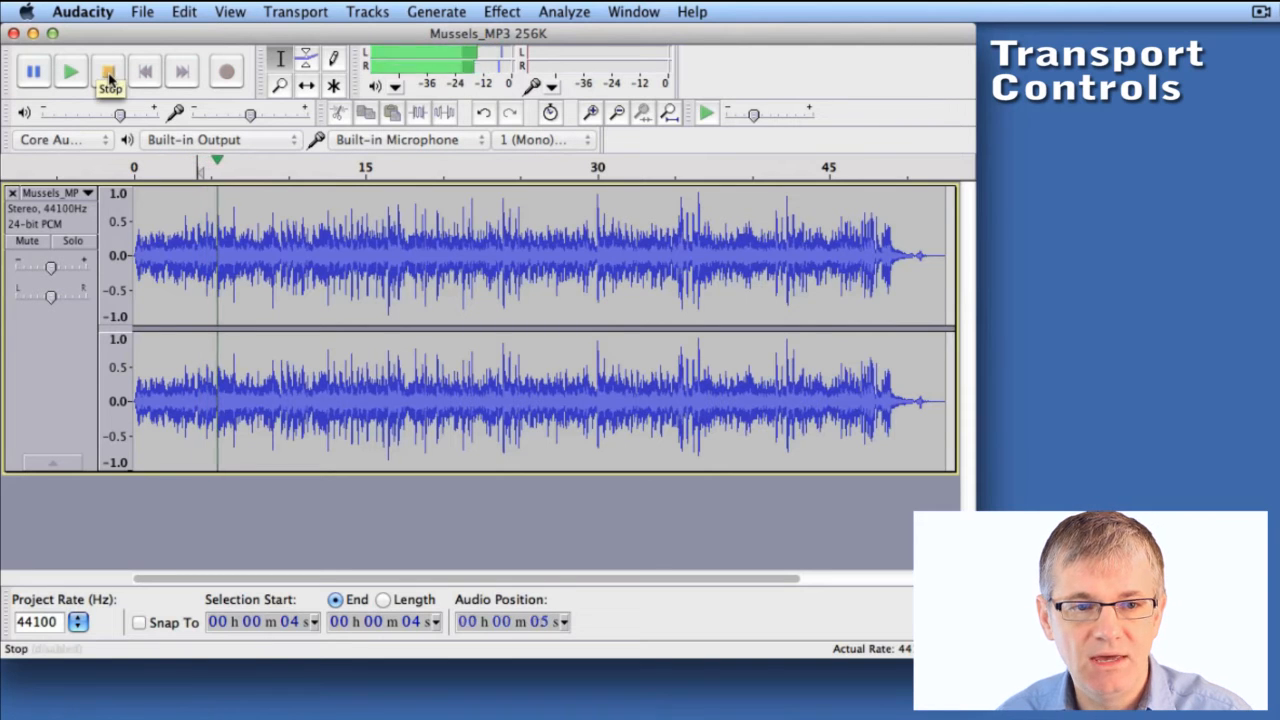
Stop the track, play it again, and pause it at about six seconds.
left_click(108, 72)
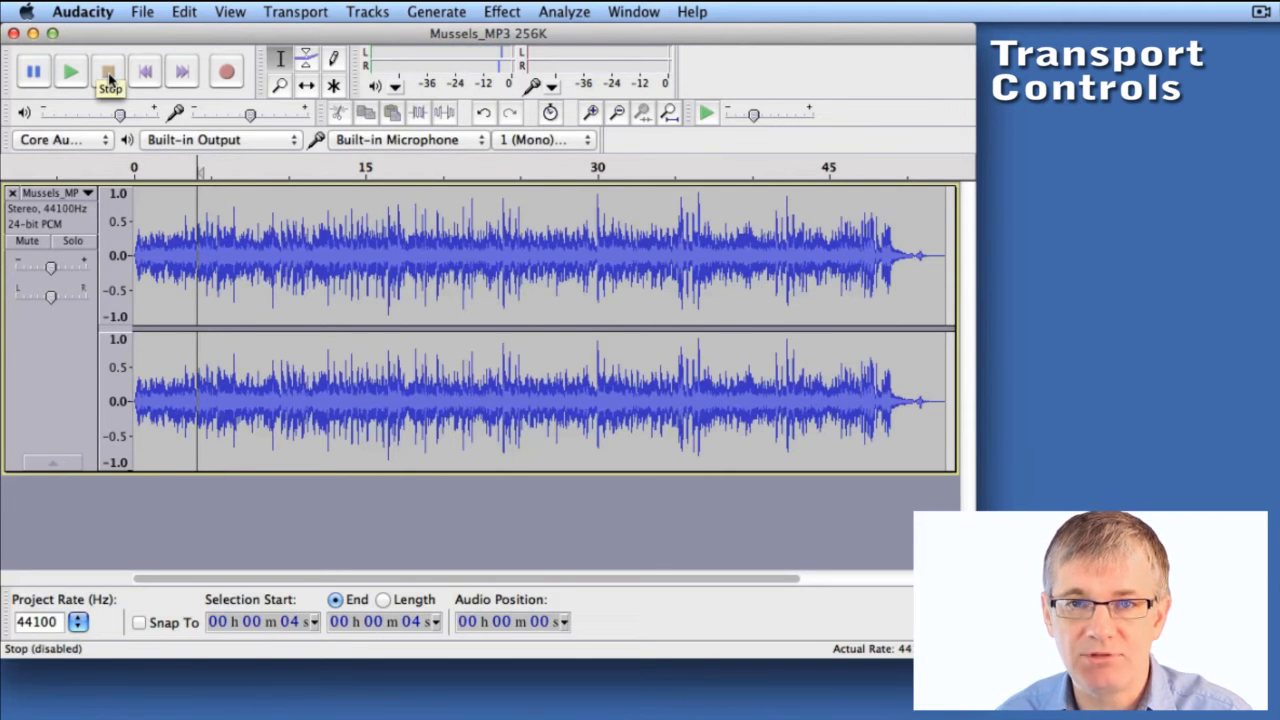
mouse_move(70, 72)
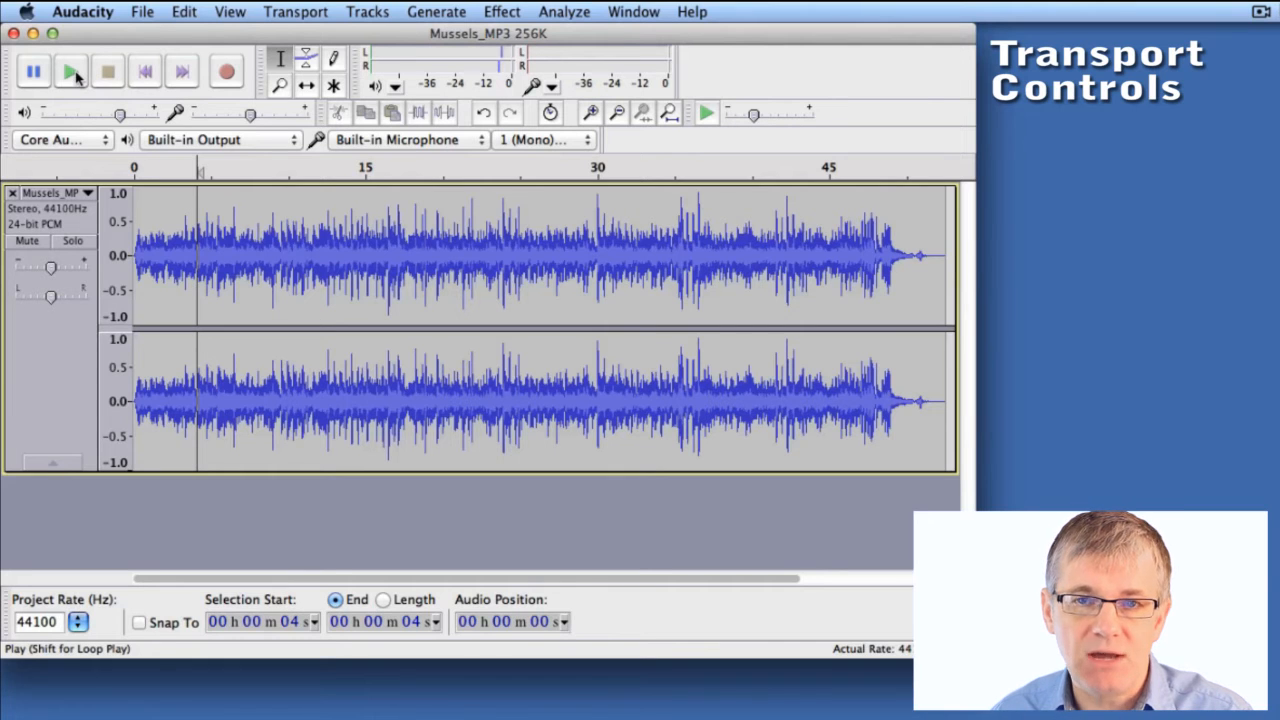
mouse_move(70, 70)
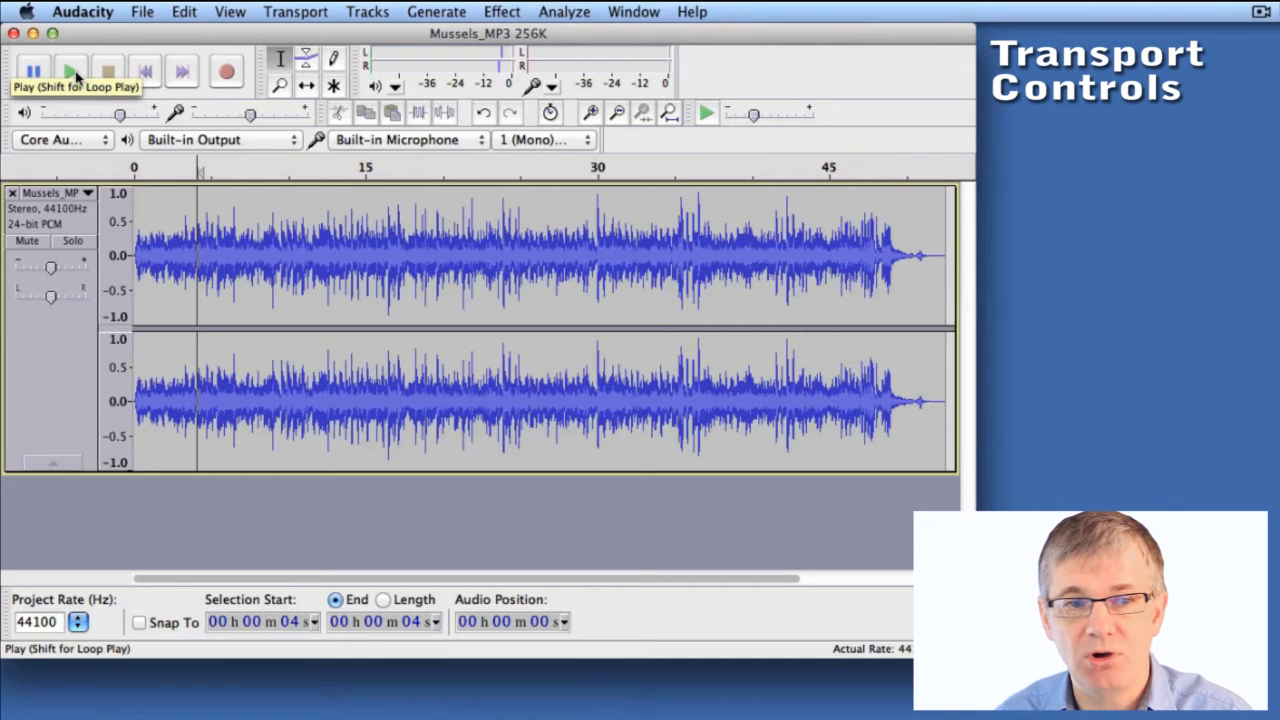
left_click(70, 70)
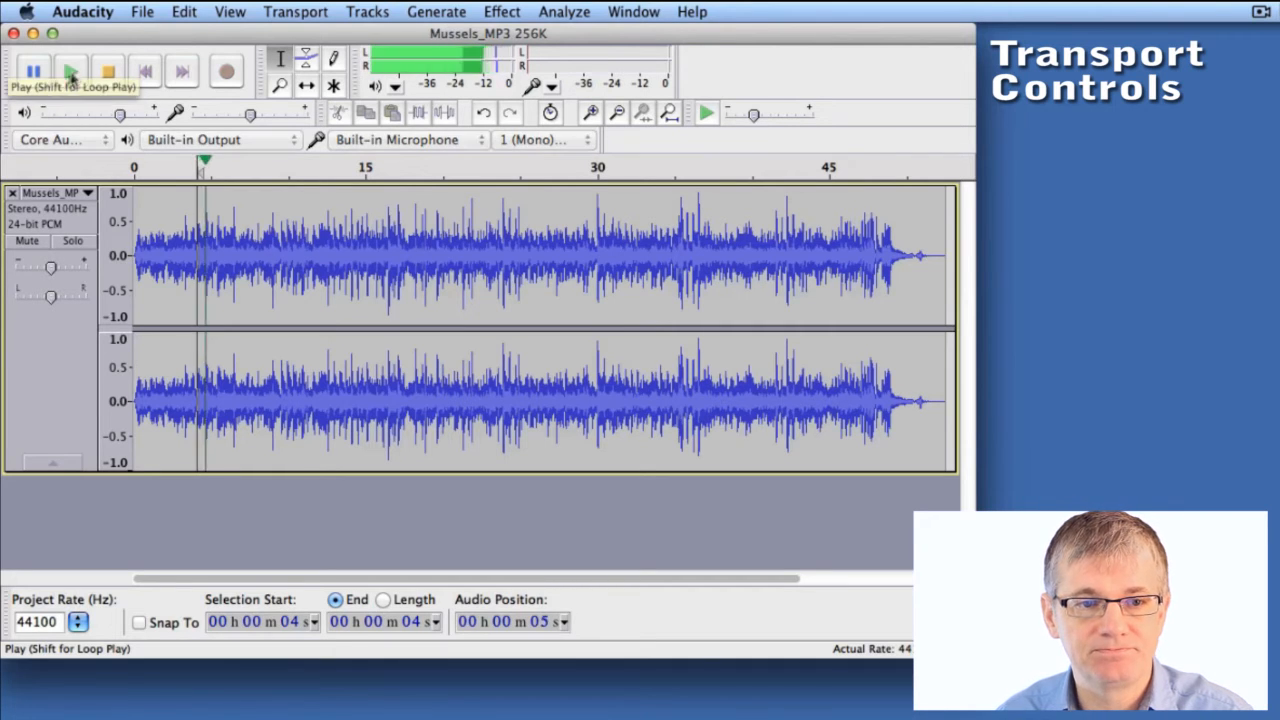
left_click(70, 70)
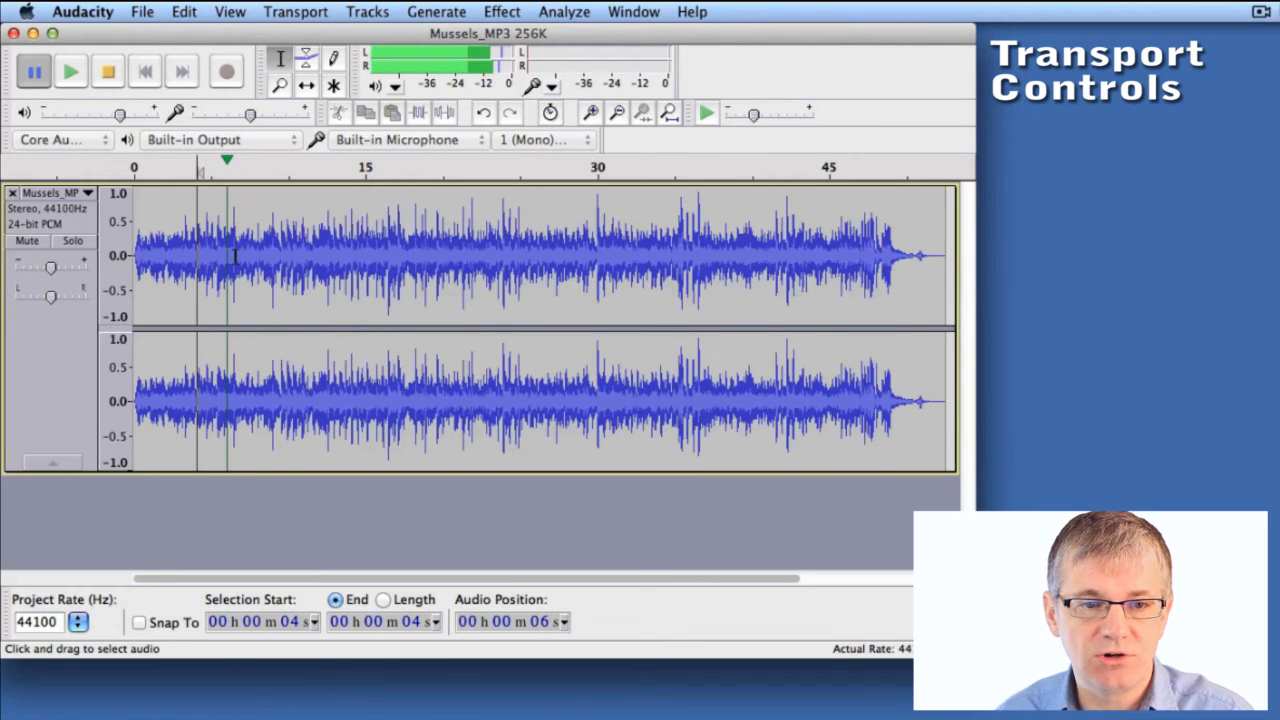
mouse_move(230, 176)
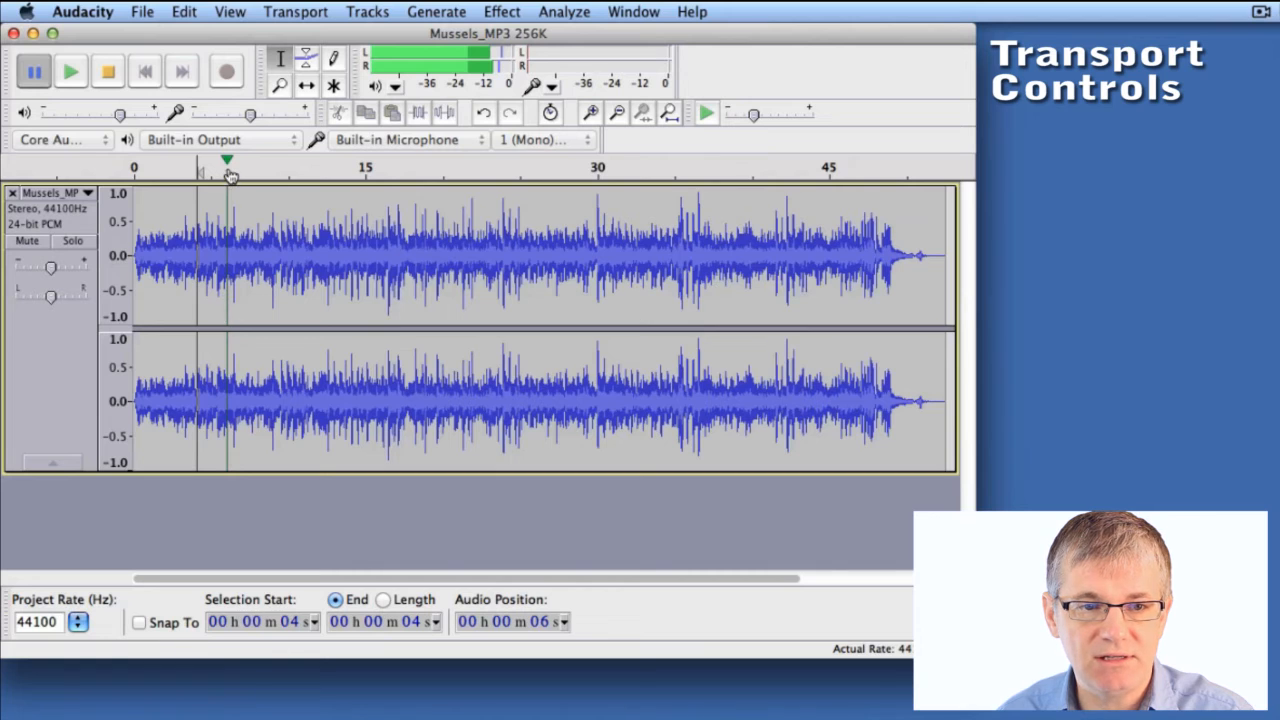
mouse_move(230, 216)
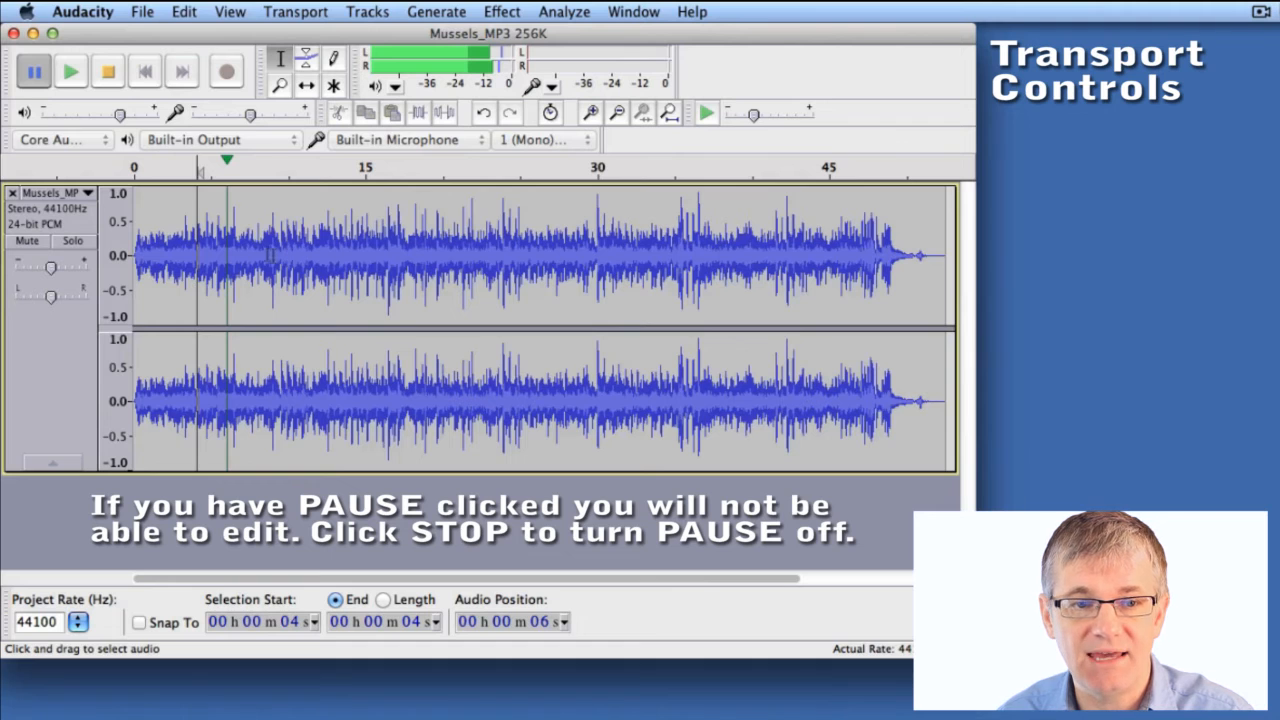
mouse_move(250, 112)
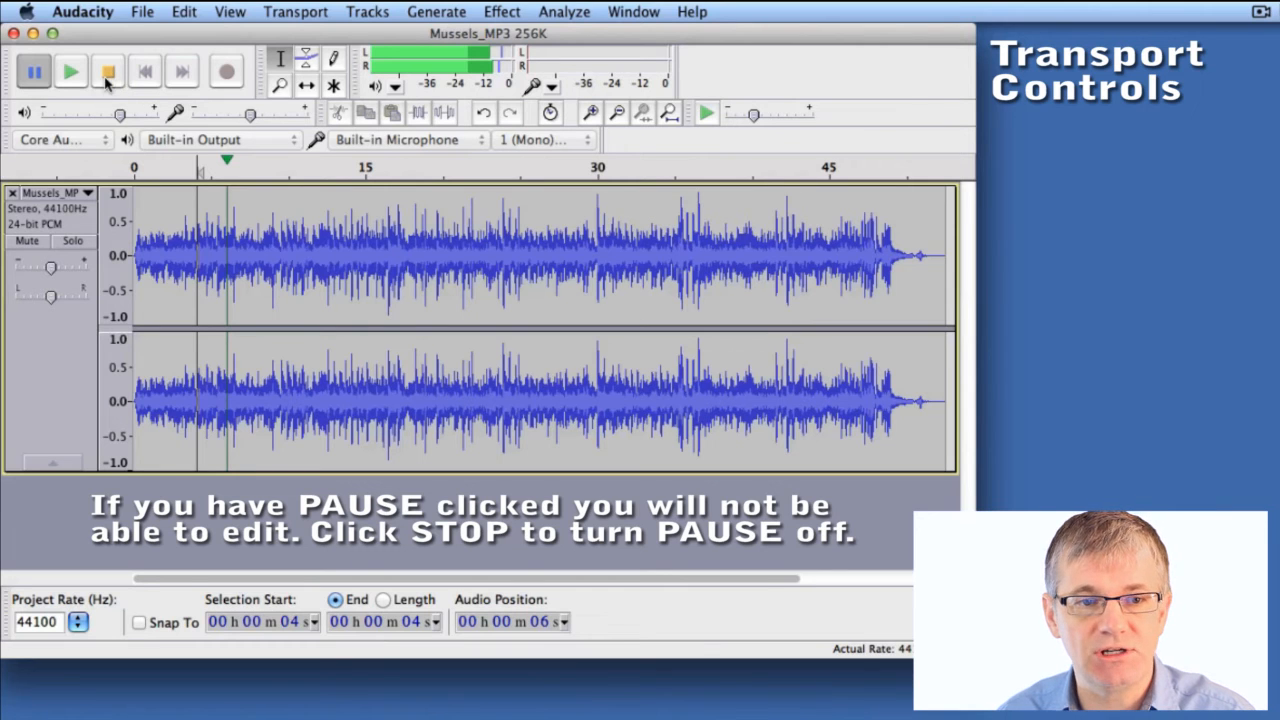
mouse_move(288, 240)
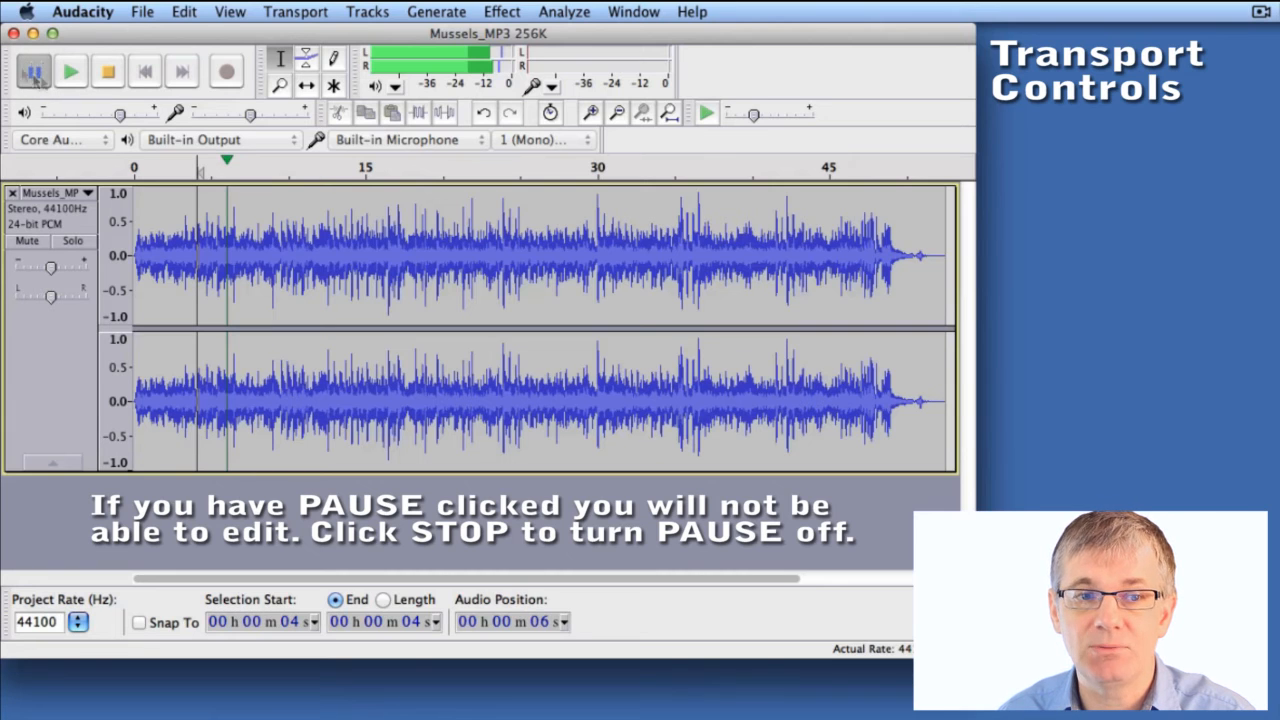
Release pause and stop playback completely so the track is idle and editable again.
left_click(32, 72)
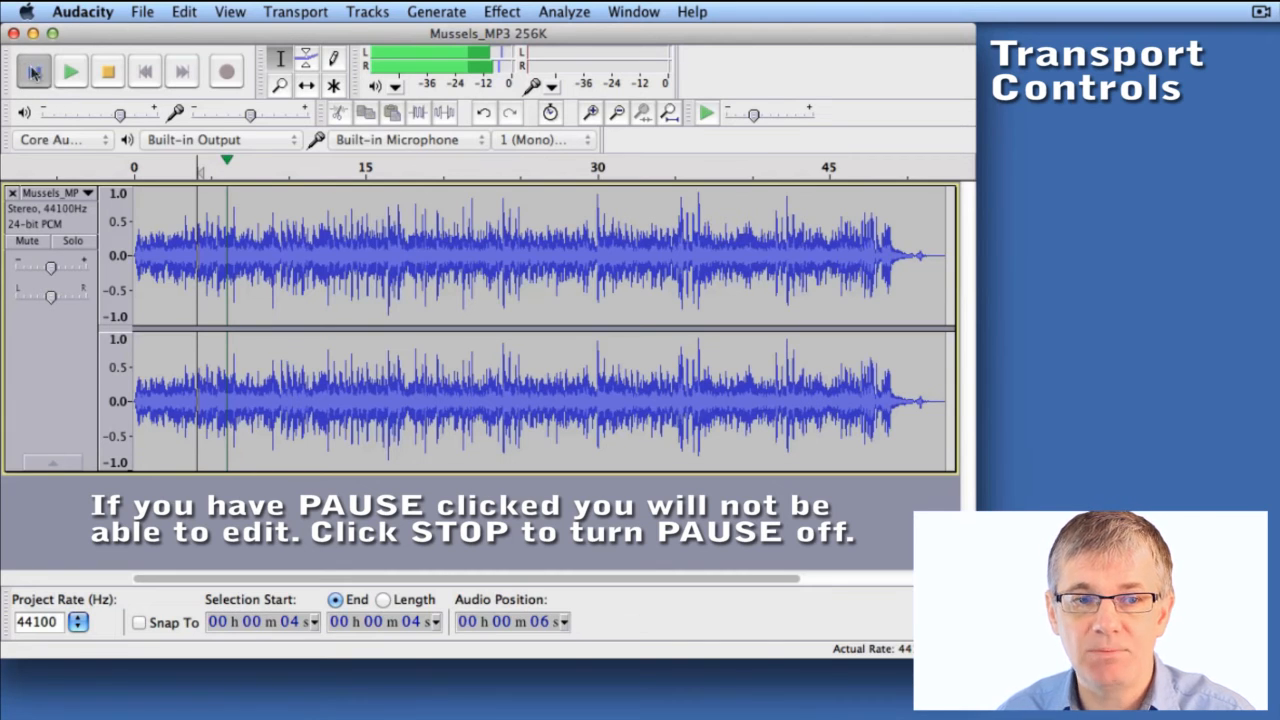
left_click(32, 72)
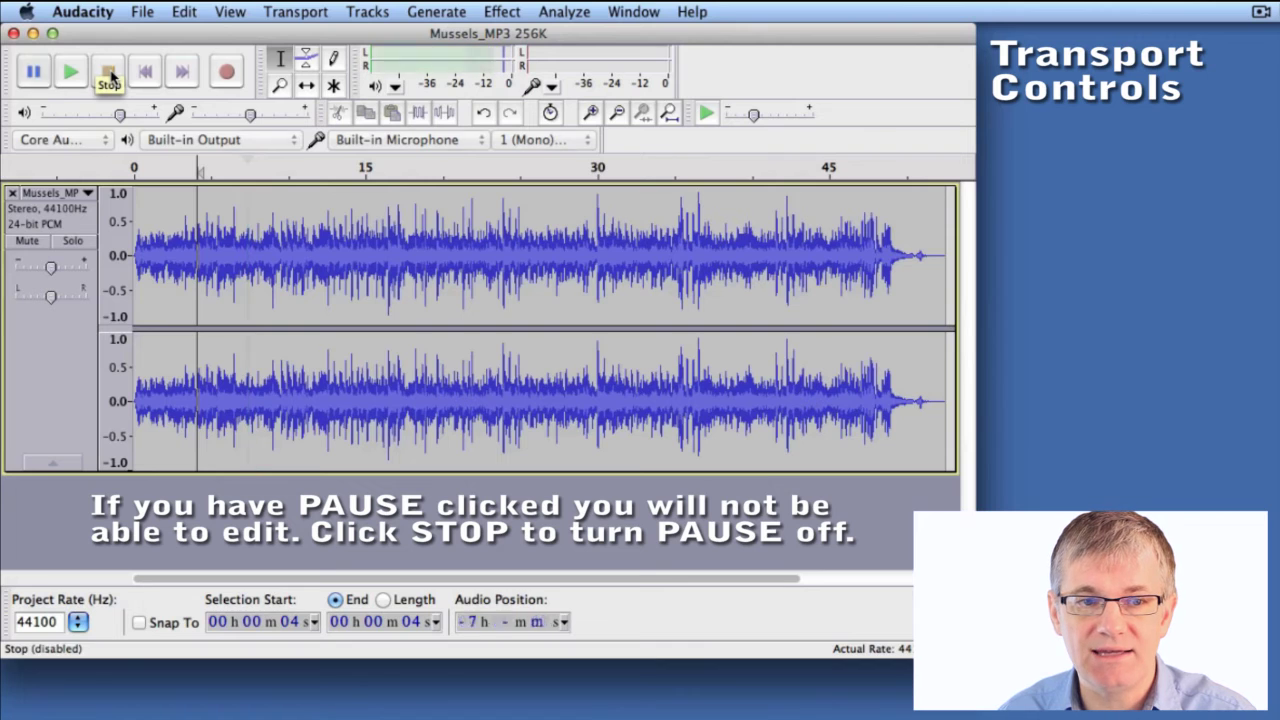
left_click(108, 72)
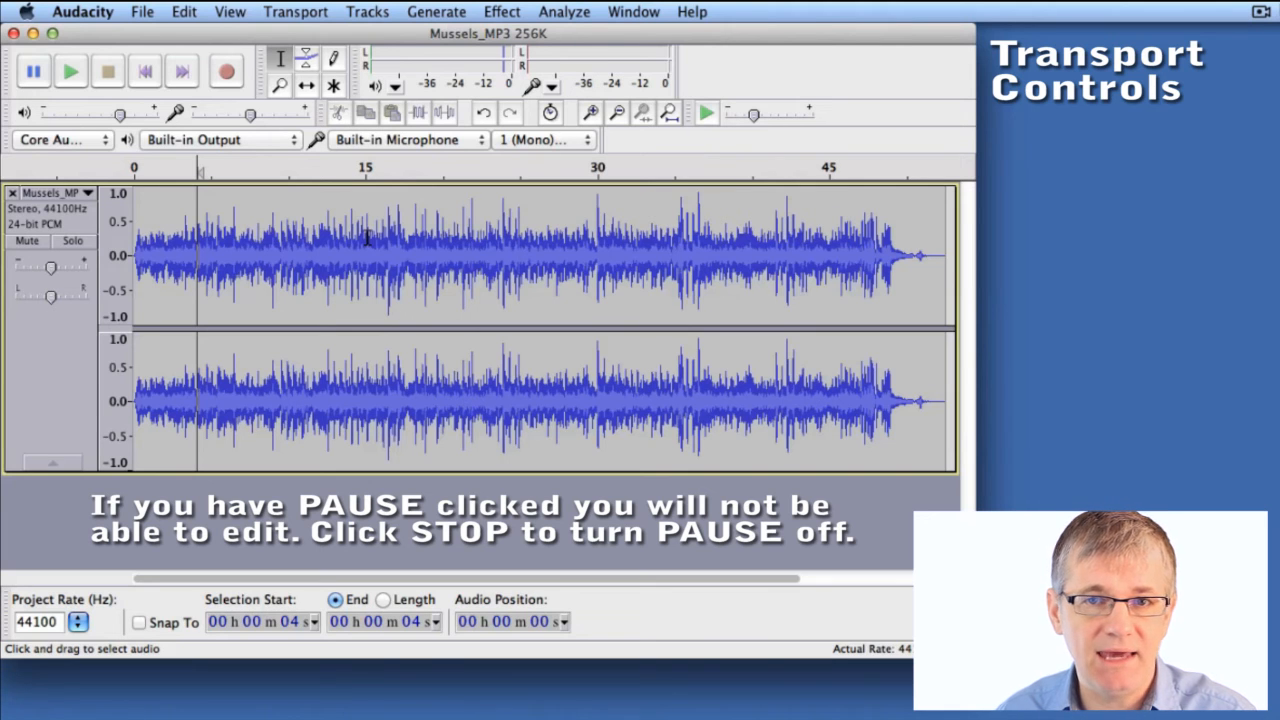
mouse_move(324, 204)
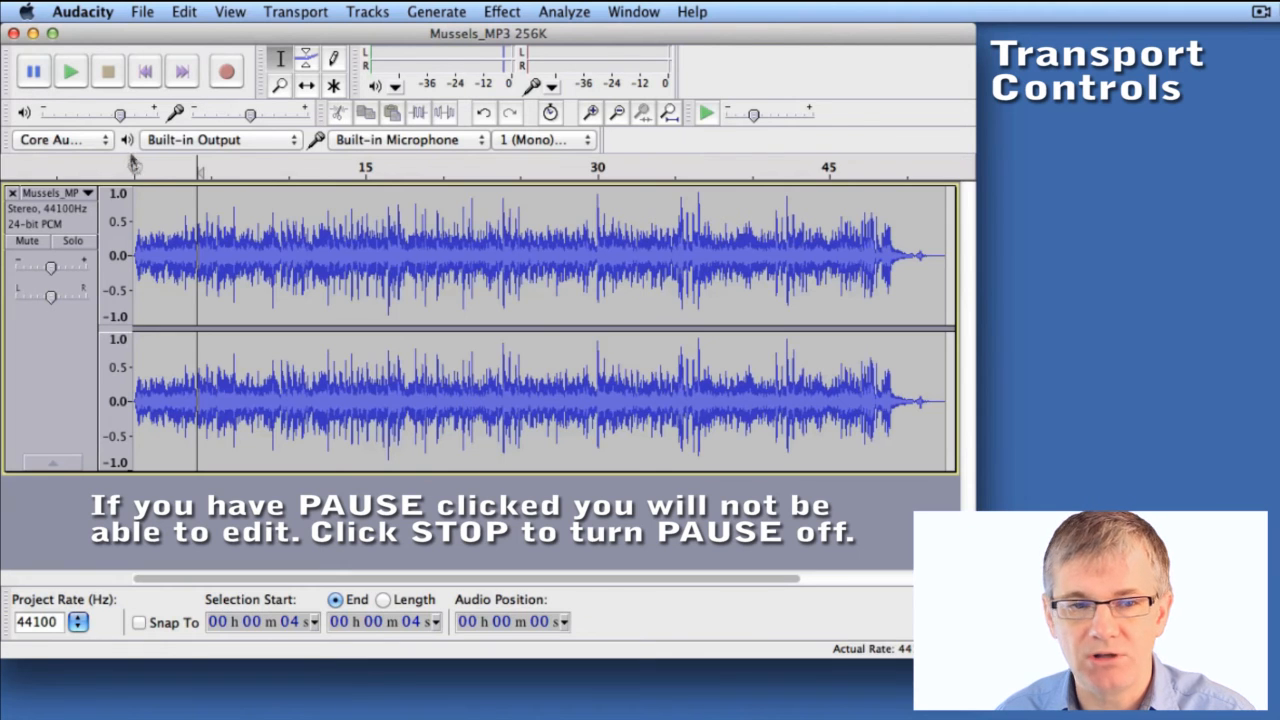
mouse_move(144, 72)
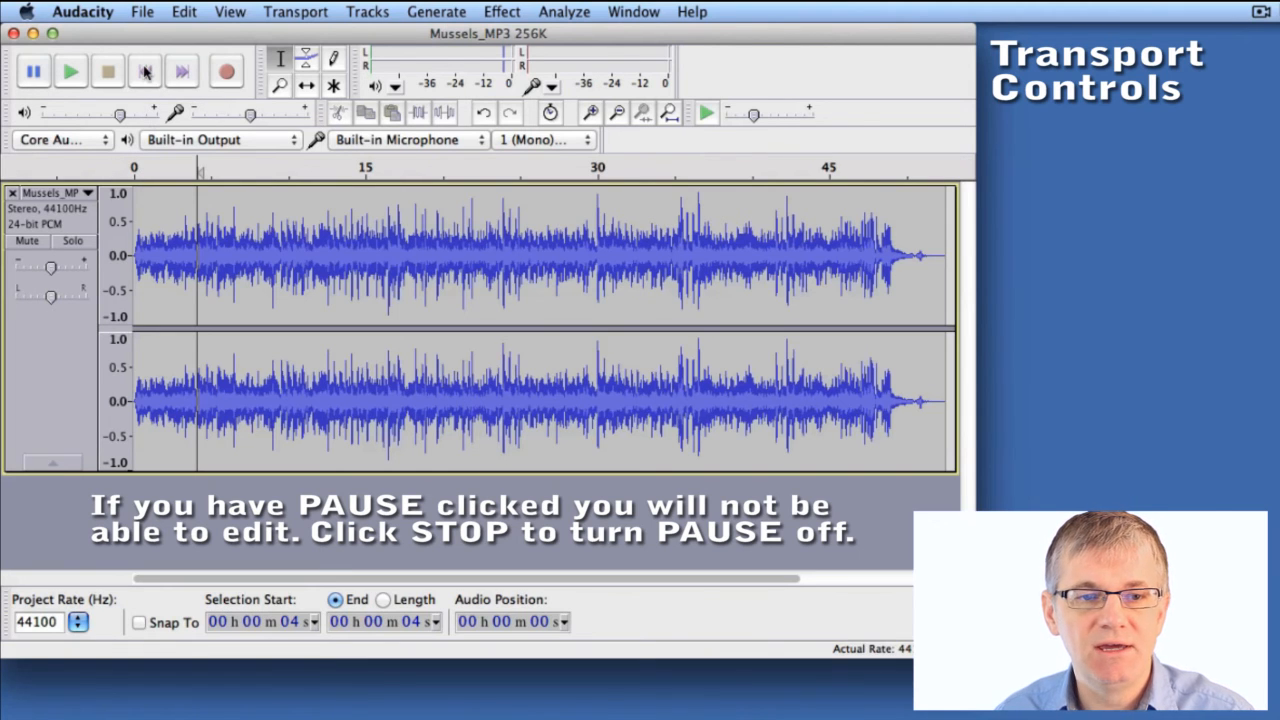
mouse_move(144, 72)
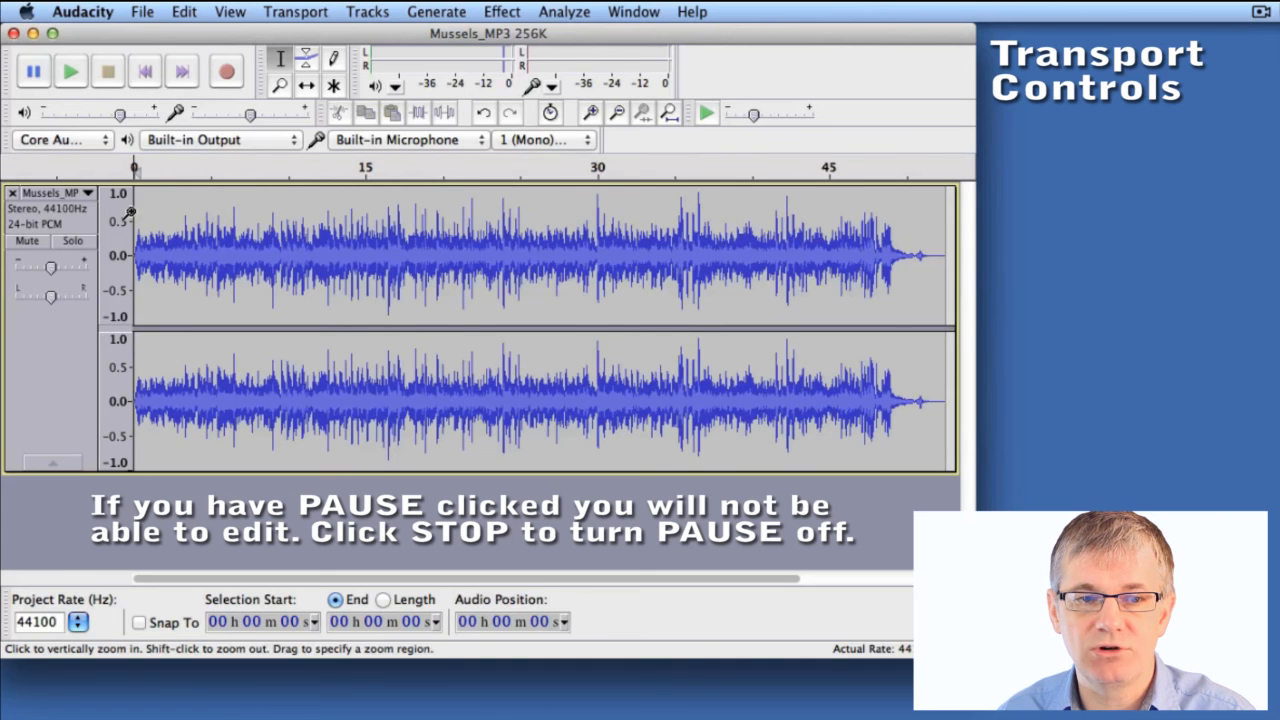
mouse_move(182, 72)
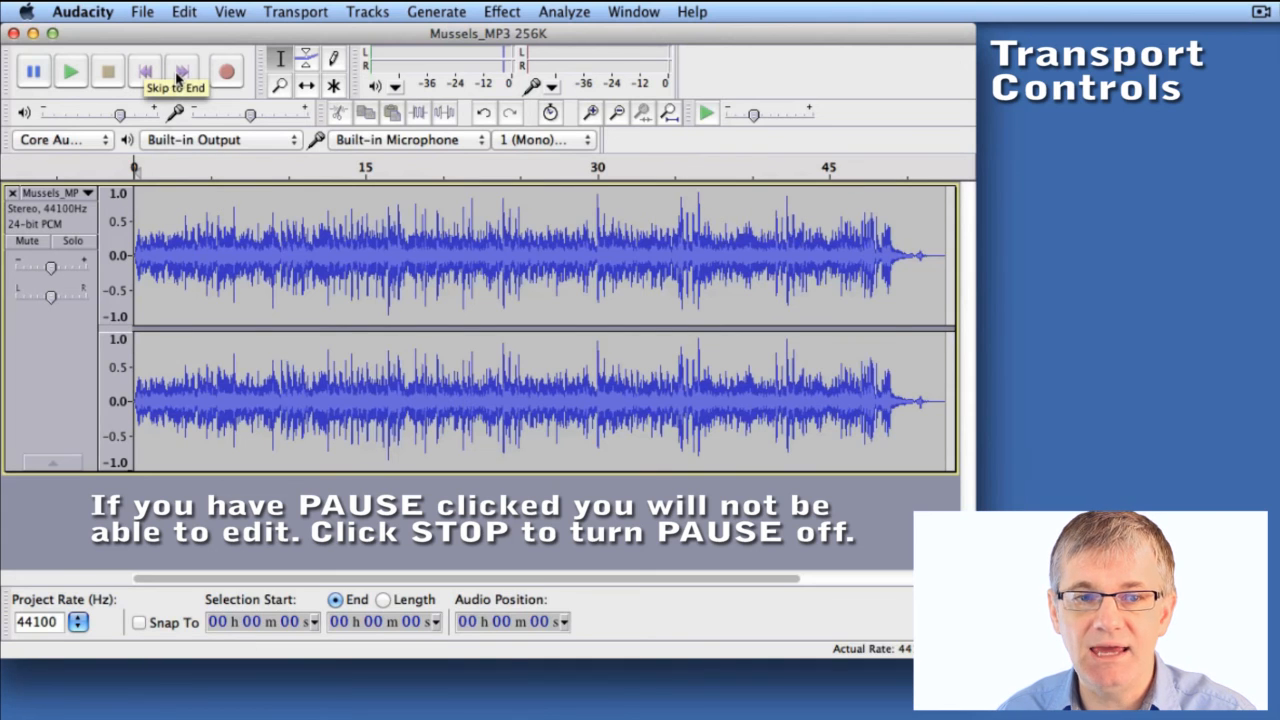
Skip the playback position to the end of the track, around 53 seconds.
left_click(182, 70)
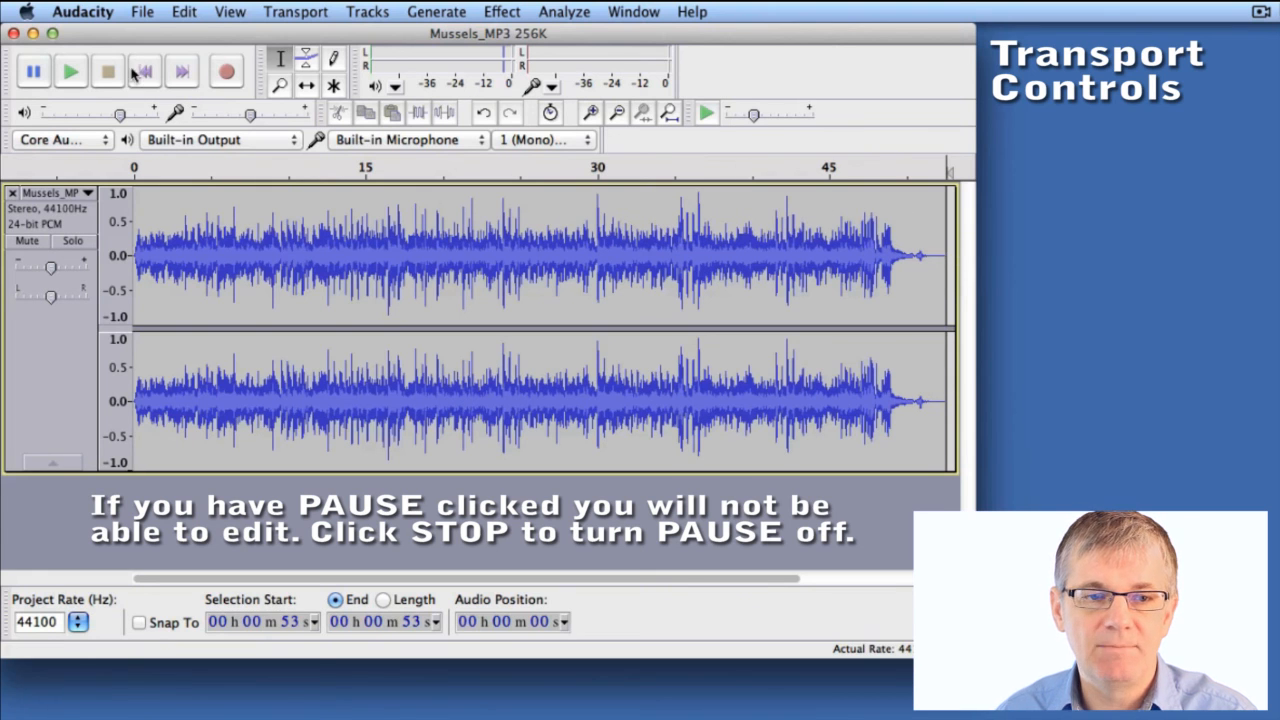
mouse_move(226, 70)
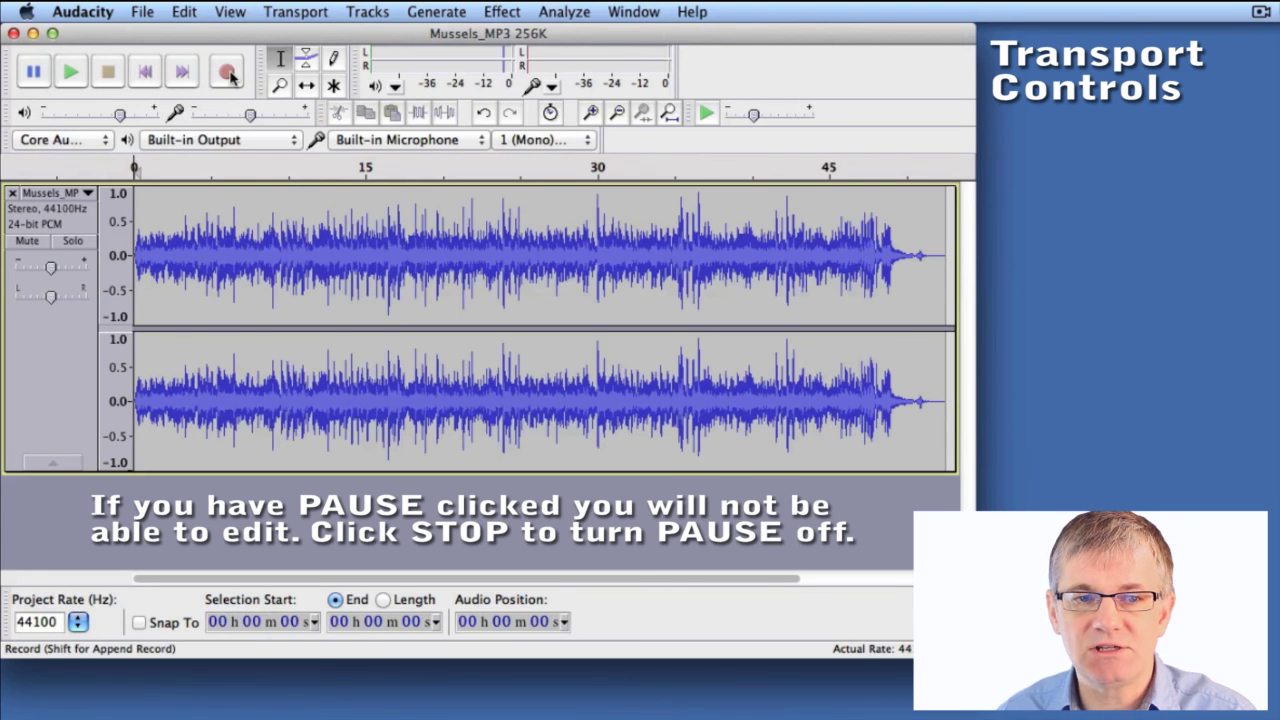
mouse_move(226, 72)
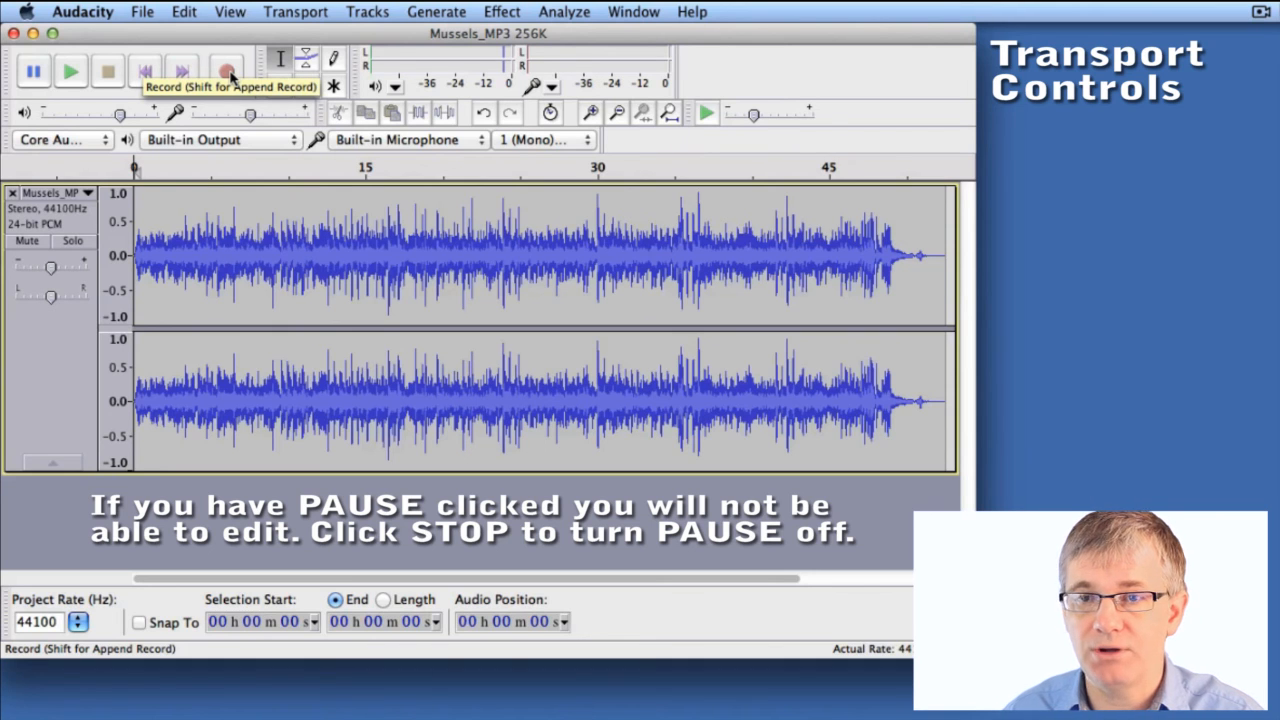